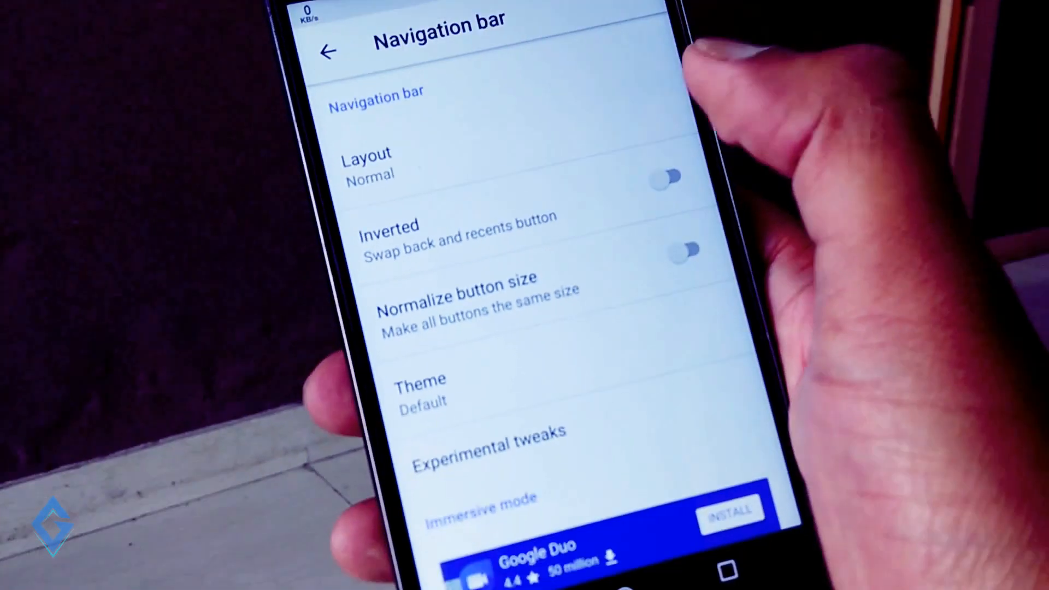
- Cycle the navigation bar through Left-leaning, Compact and Tablet layouts, ending on Tablet
{"action": "left_click", "coordinate": [367, 164]}
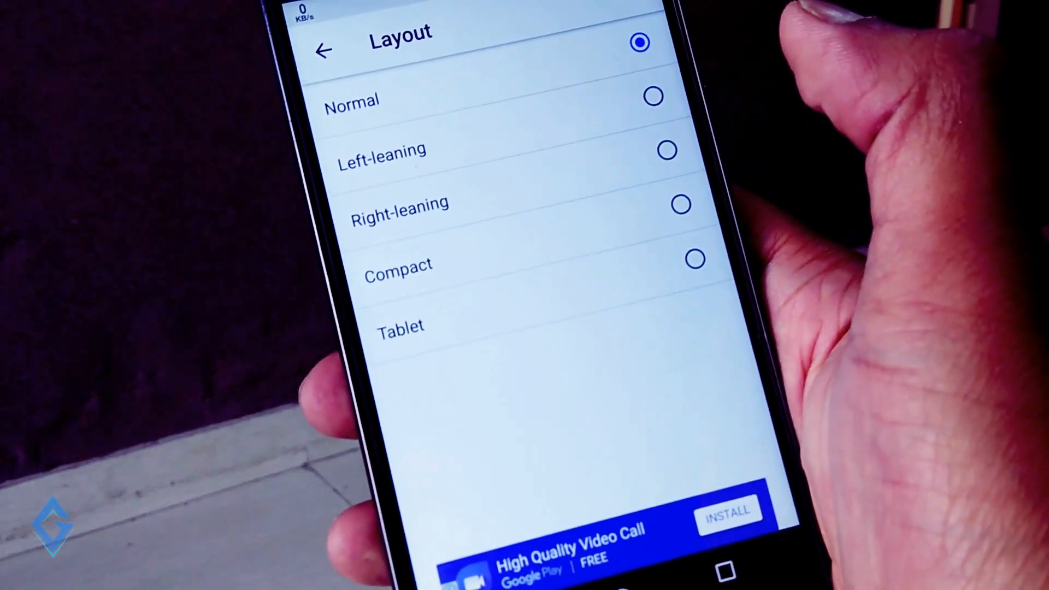
{"action": "left_click", "coordinate": [666, 149]}
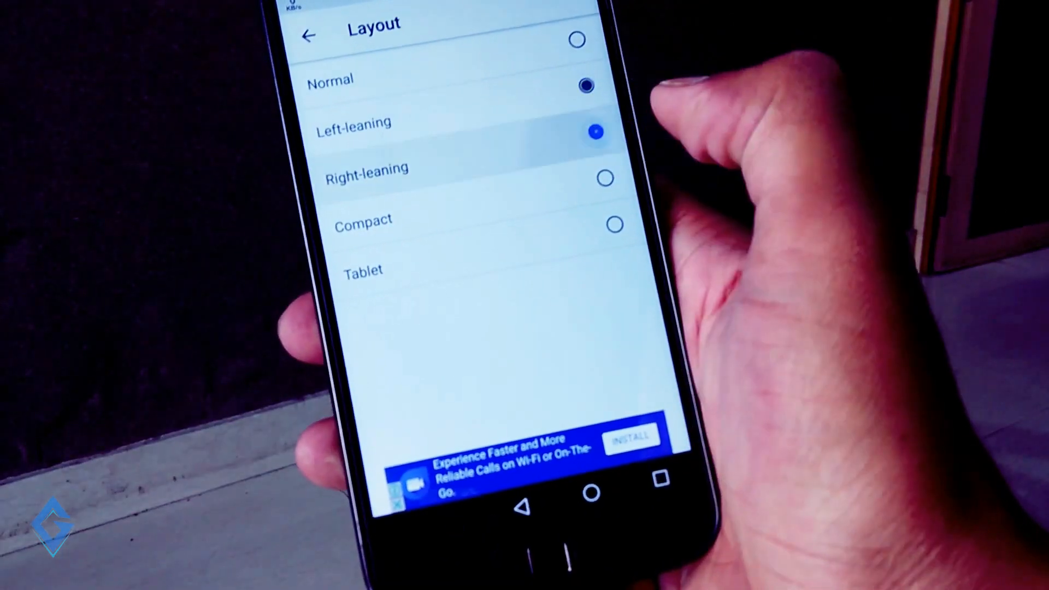
{"action": "left_click", "coordinate": [593, 167]}
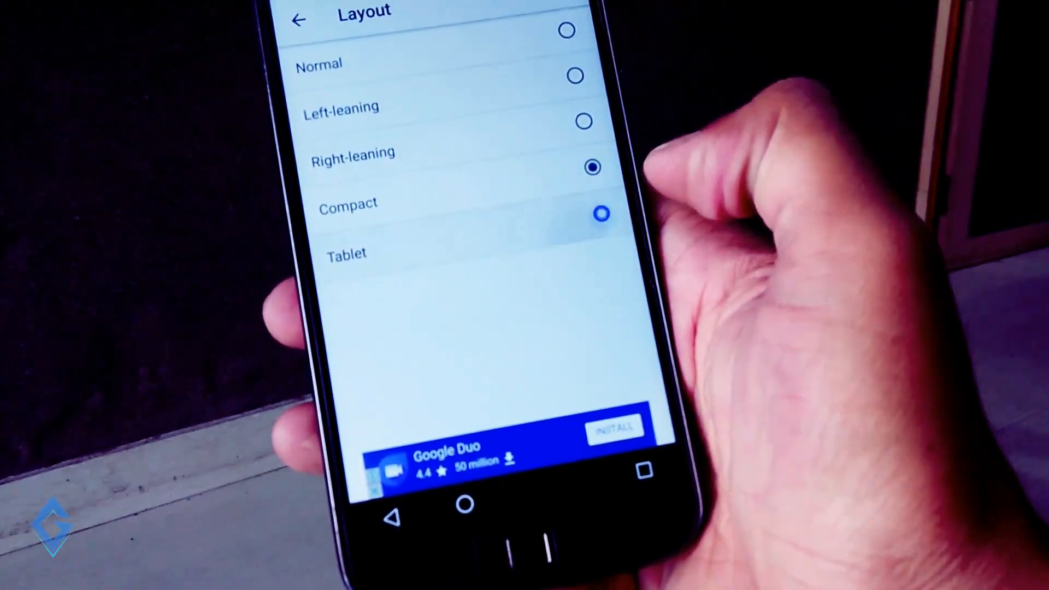
{"action": "left_click", "coordinate": [299, 20]}
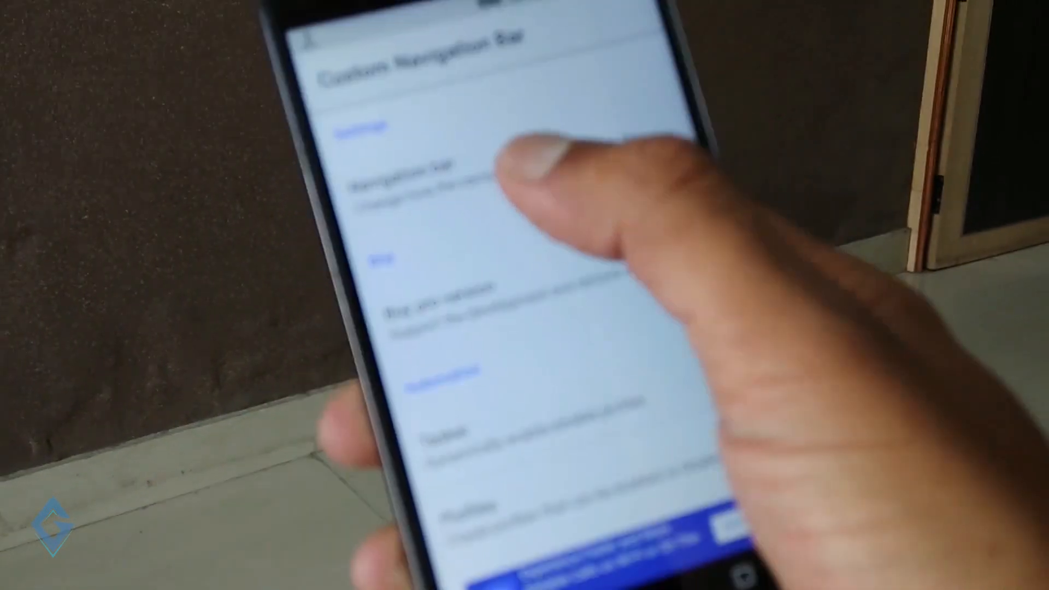
- Reopen the navigation bar settings, preview Right-leaning, then return the layout to Normal
{"action": "left_click", "coordinate": [402, 181]}
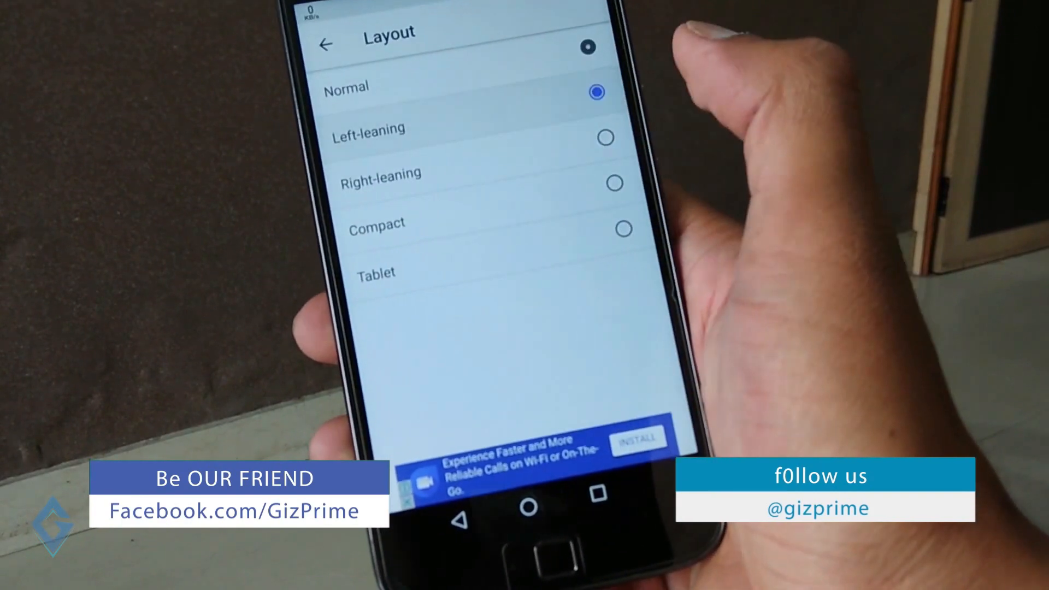
{"action": "left_click", "coordinate": [587, 133]}
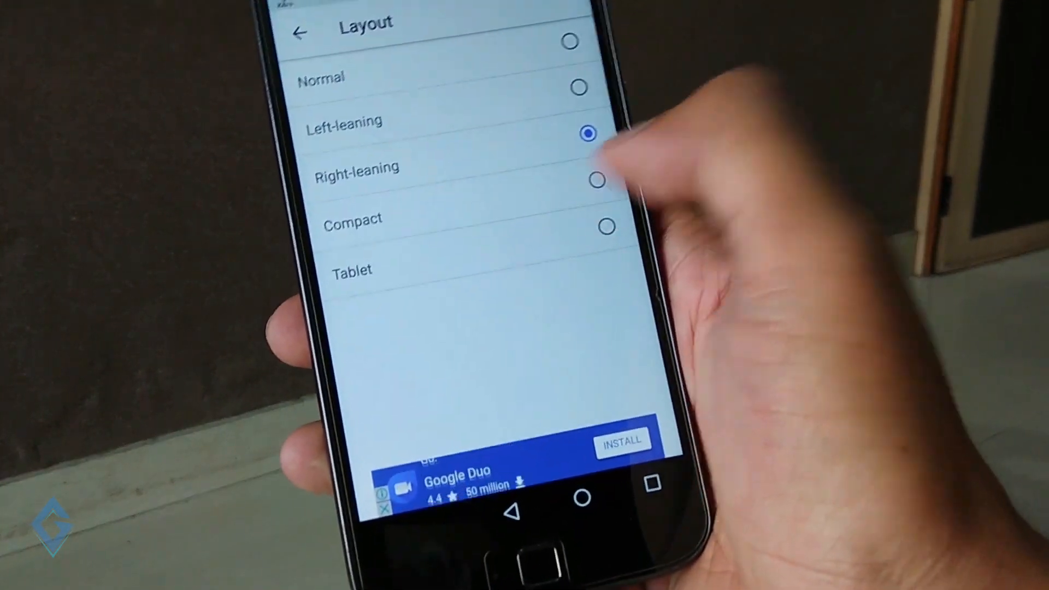
{"action": "left_click", "coordinate": [604, 226]}
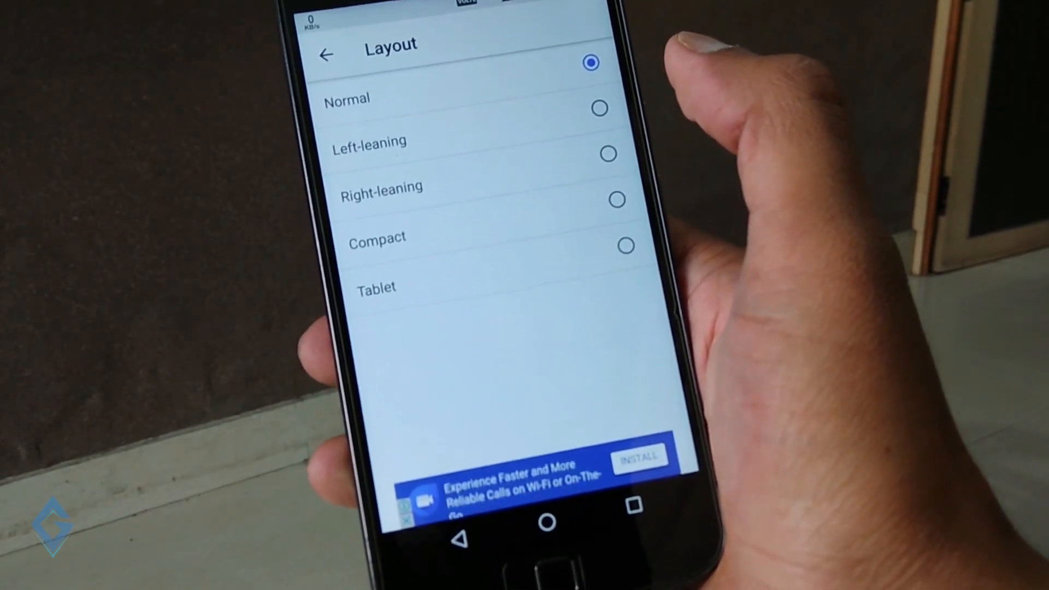
- Toggle Inverted on and off, then set the extra left button to the Contacts keycode
{"action": "left_click", "coordinate": [326, 55]}
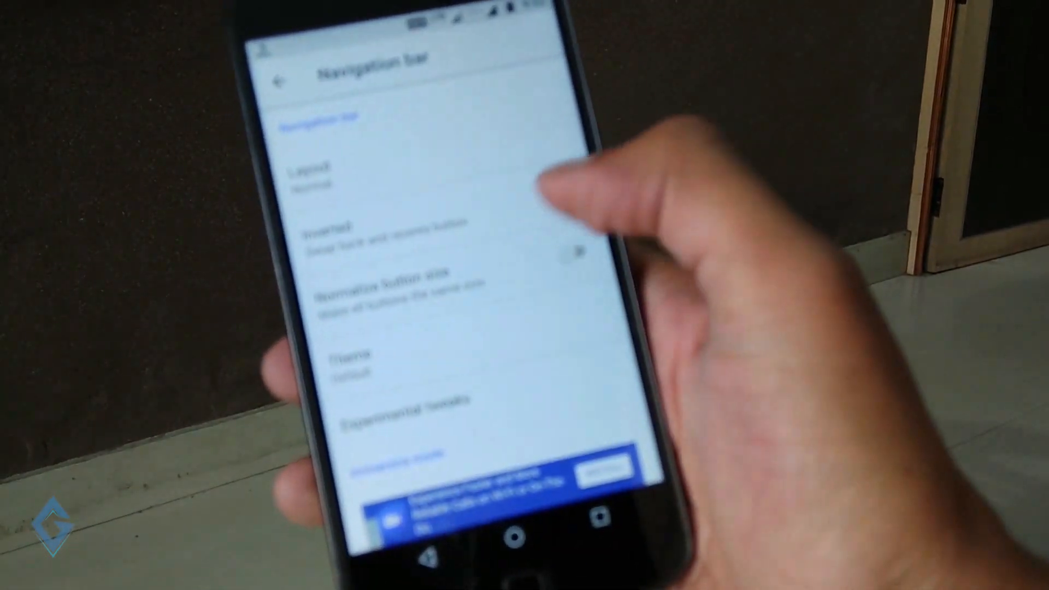
{"action": "left_click", "coordinate": [575, 177]}
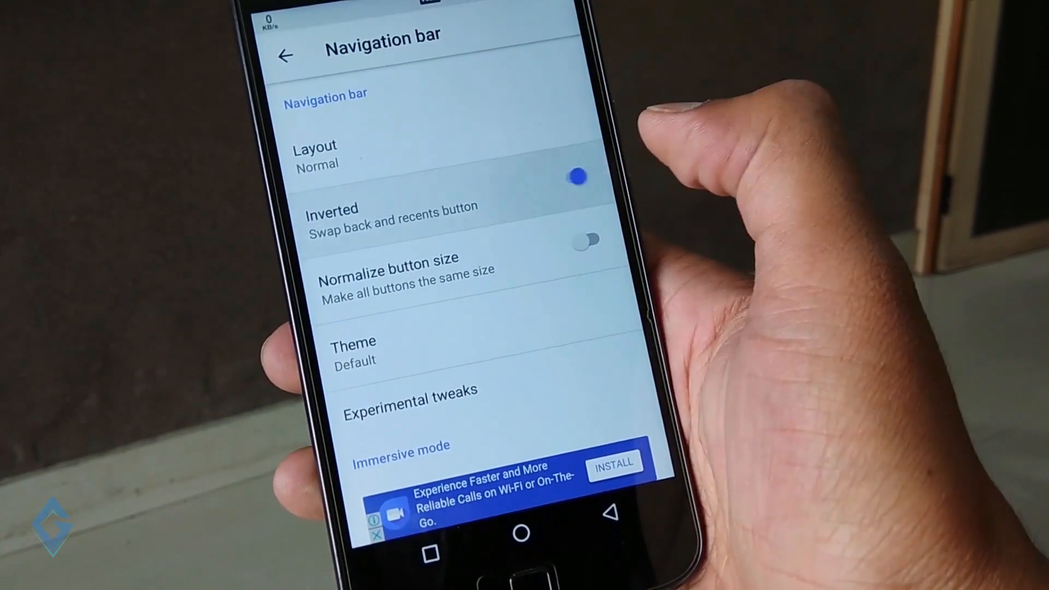
{"action": "left_click", "coordinate": [577, 176]}
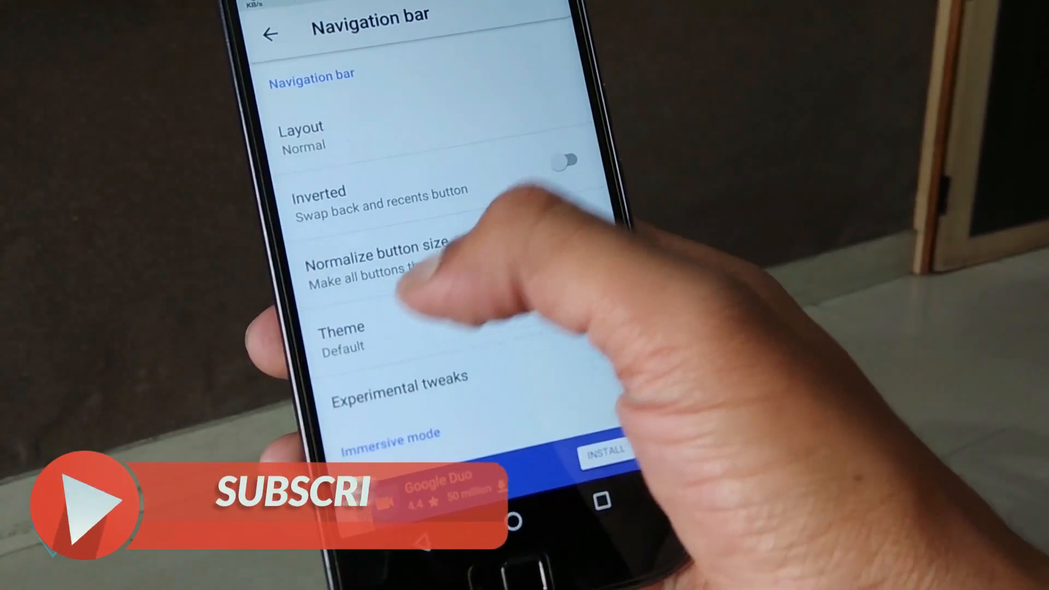
{"action": "scroll", "scroll_direction": "down", "scroll_amount": 3}
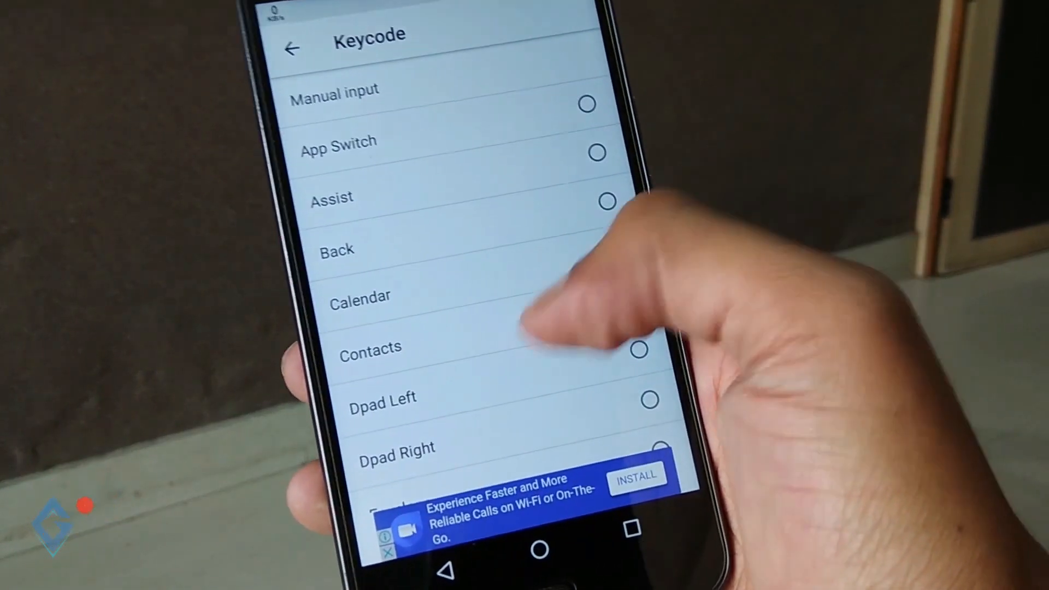
{"action": "left_click", "coordinate": [623, 280]}
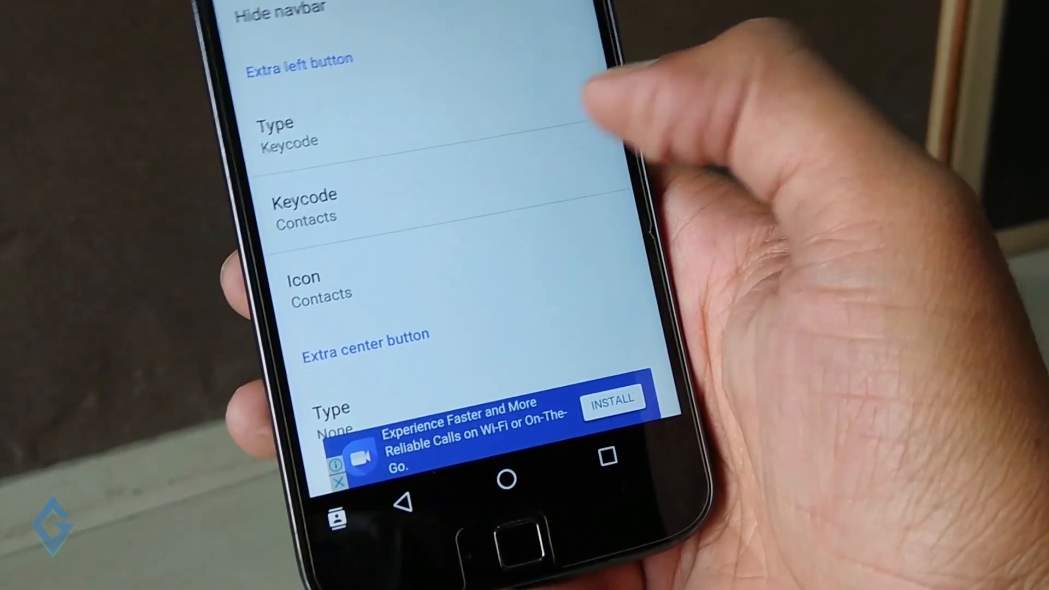
- Advance the intro to the Grant permission page and copy the adb command
{"action": "scroll", "scroll_direction": "down", "scroll_amount": 3}
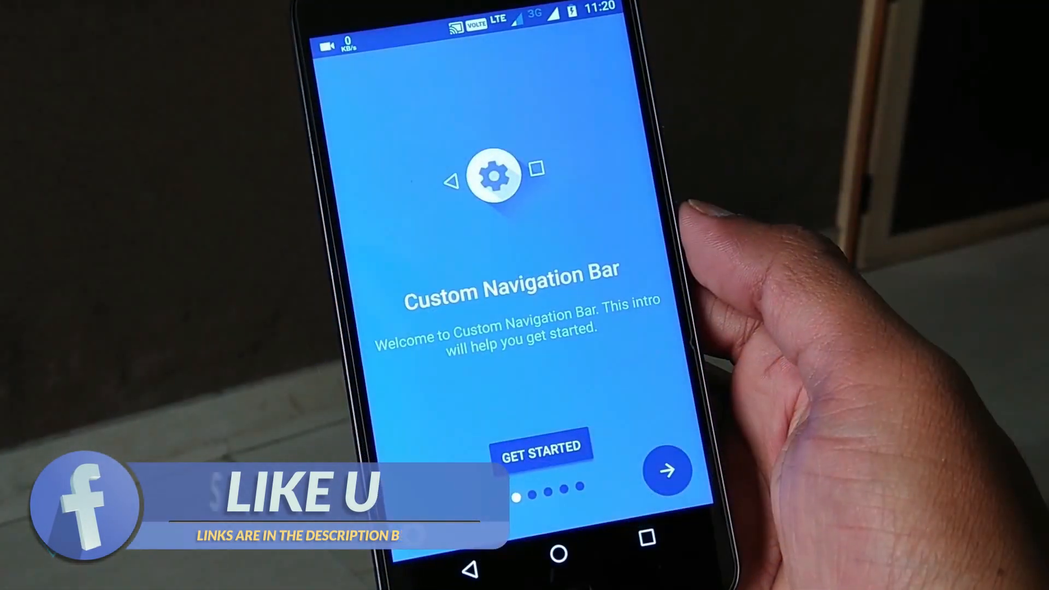
{"action": "left_click", "coordinate": [666, 471]}
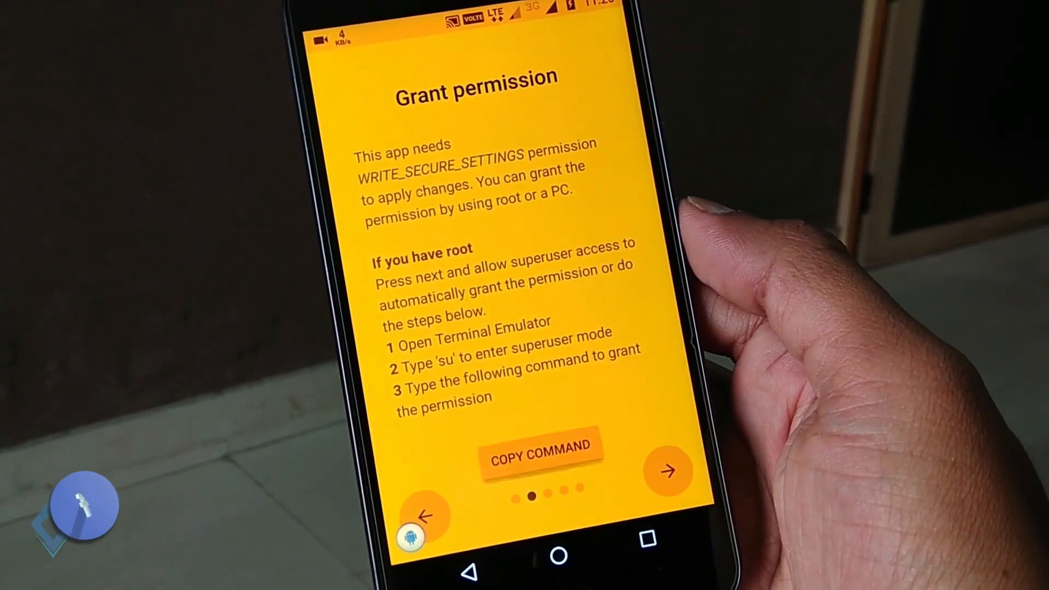
{"action": "left_click", "coordinate": [540, 446]}
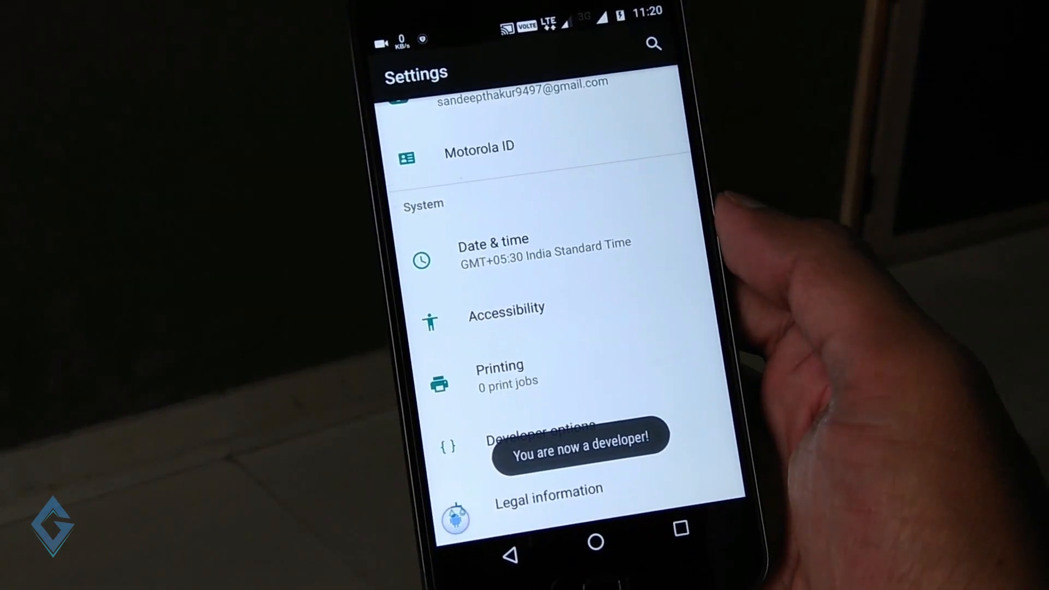
- Open Android Developer options and scroll down through its settings
{"action": "left_click", "coordinate": [542, 428]}
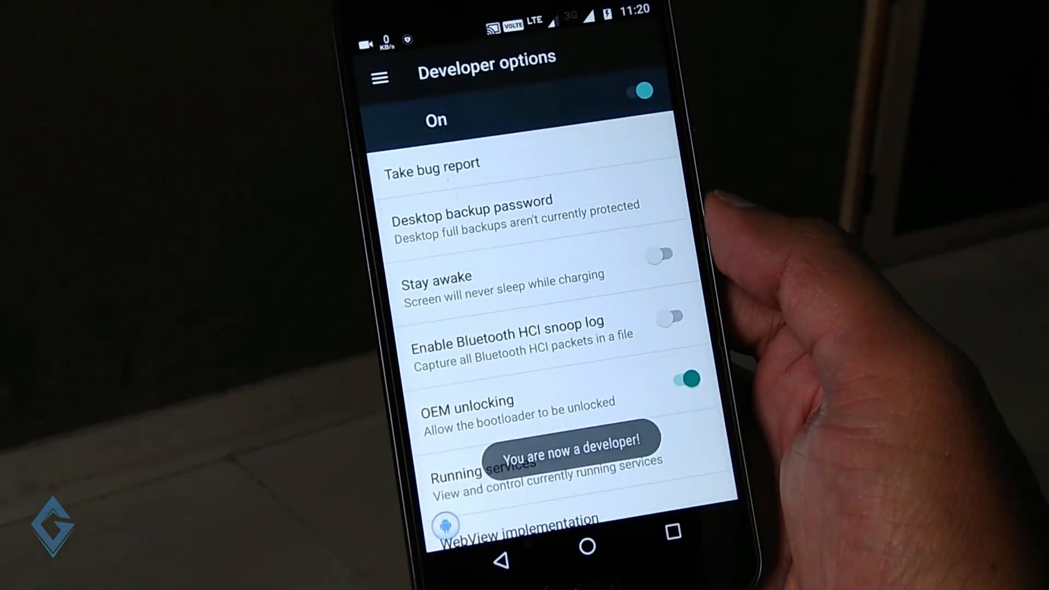
{"action": "scroll", "scroll_direction": "down", "scroll_amount": 3}
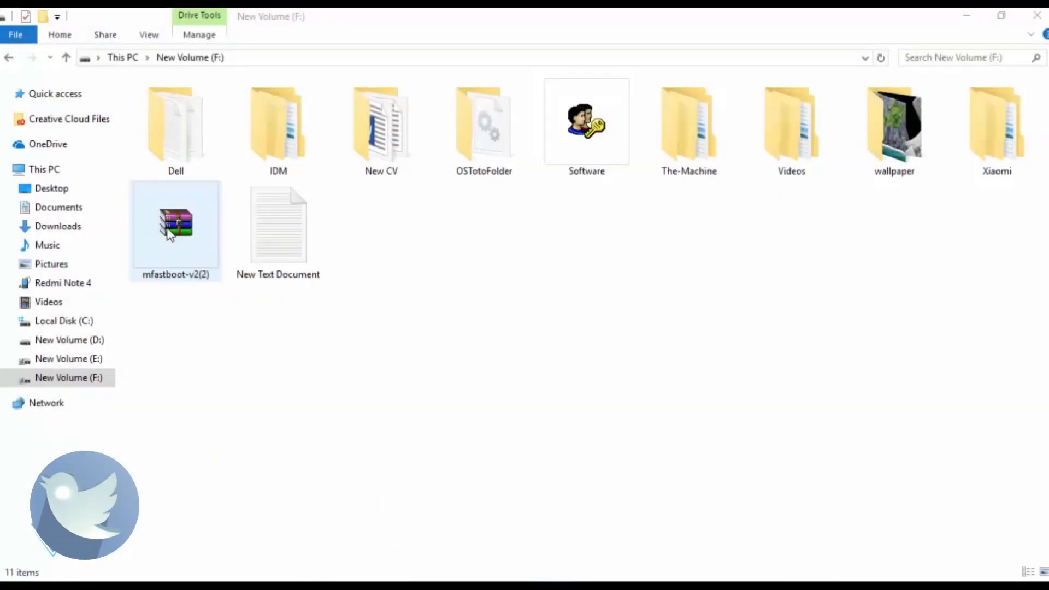
- Extract the mfastboot-v2(2) archive on F: into a mfastboot-v2(2) folder
{"action": "right_click", "coordinate": [175, 224]}
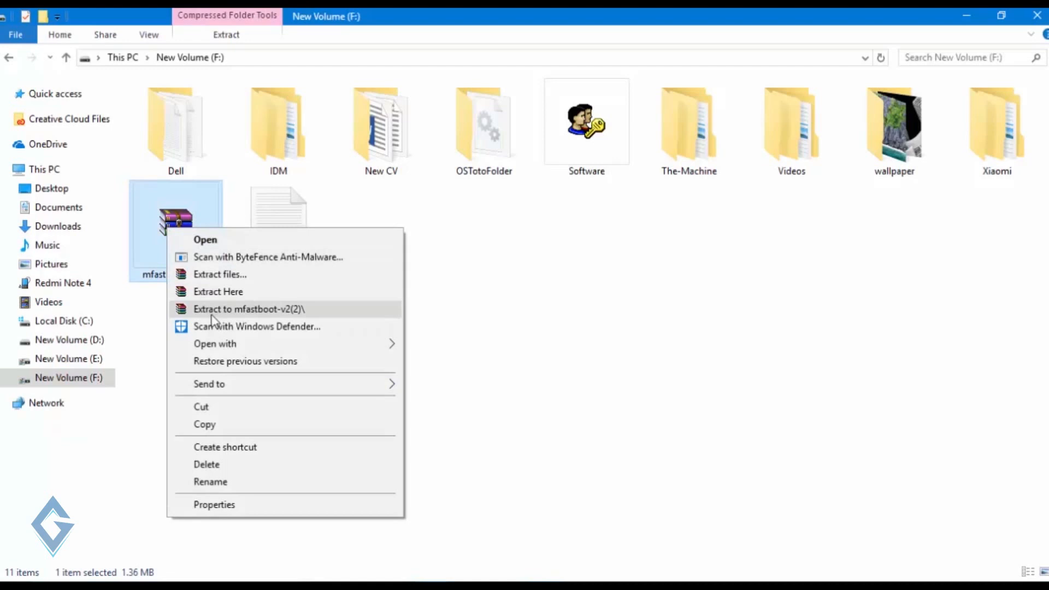
{"action": "left_click", "coordinate": [248, 308]}
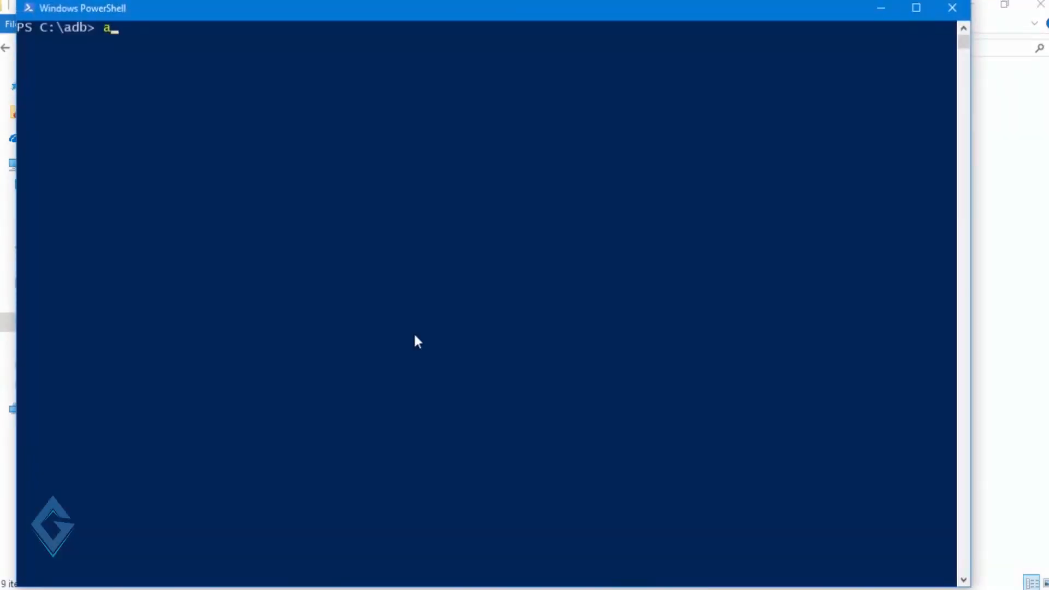
- Run 'adb devices' in C:\adb to list the phone, then type 'adb shell'
{"action": "type", "text": "db devices"}
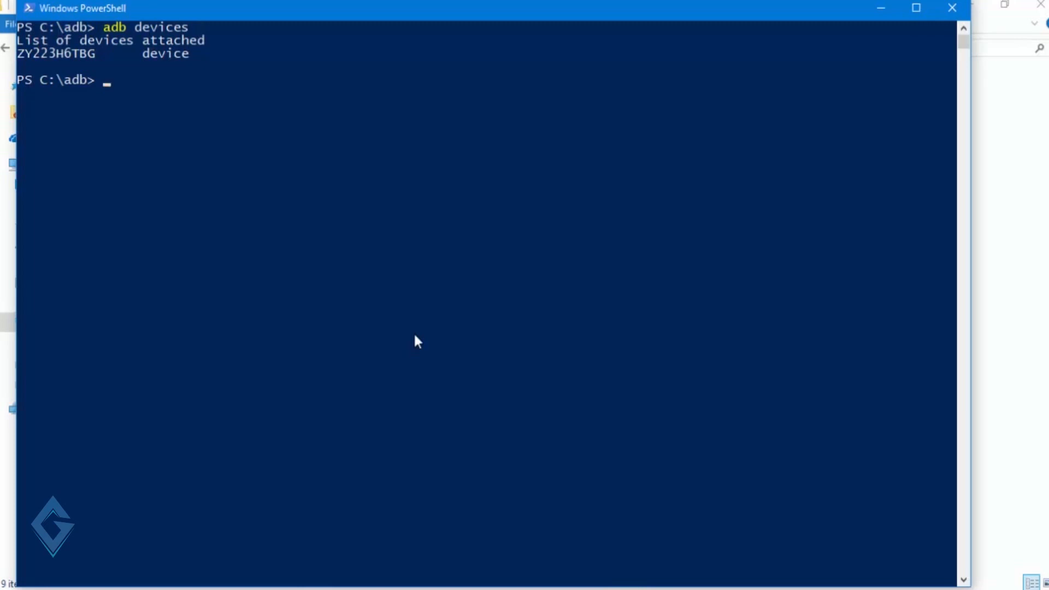
{"action": "type", "text": "adb sh"}
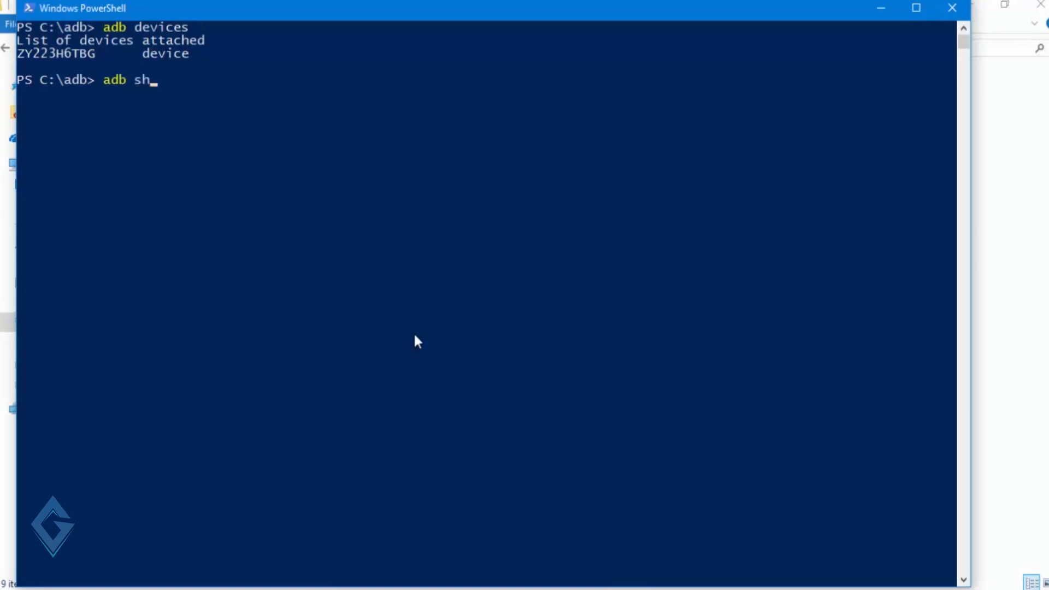
{"action": "type", "text": "ell"}
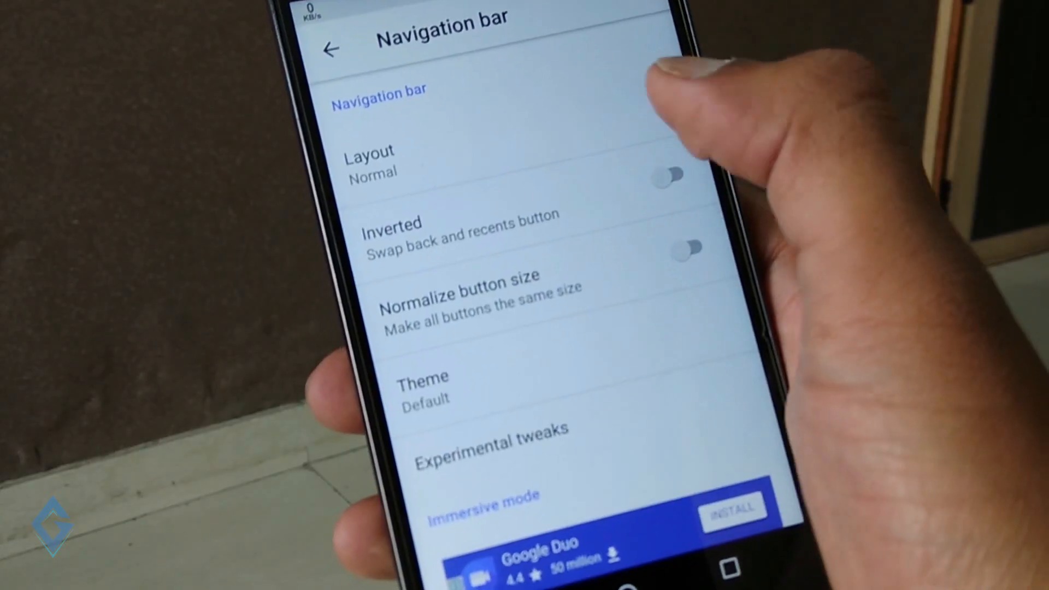
- Reopen the layout choices and switch the navigation bar layout to Tablet
{"action": "left_click", "coordinate": [370, 159]}
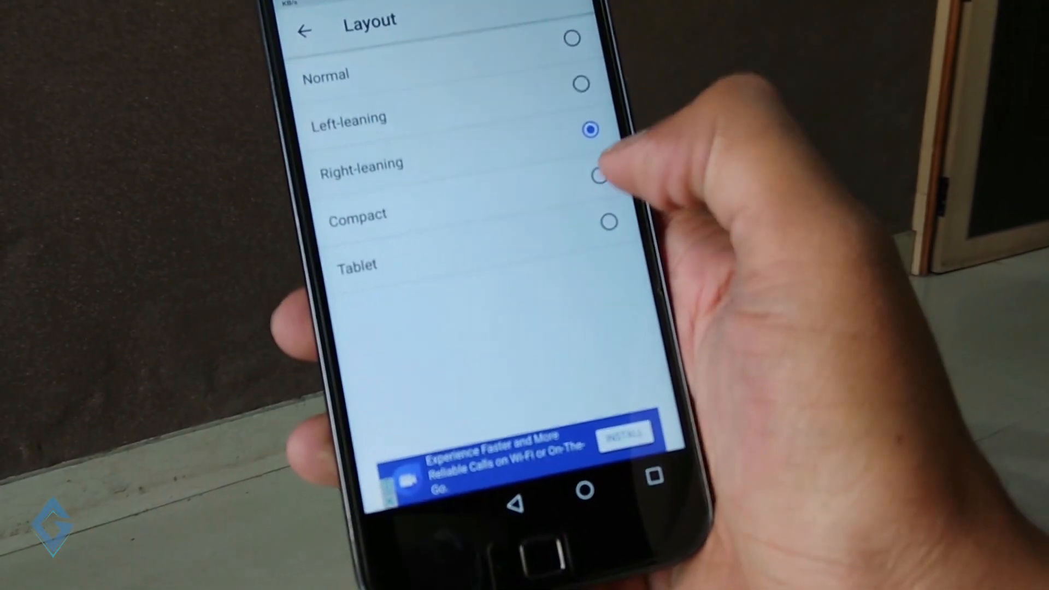
{"action": "left_click", "coordinate": [600, 212]}
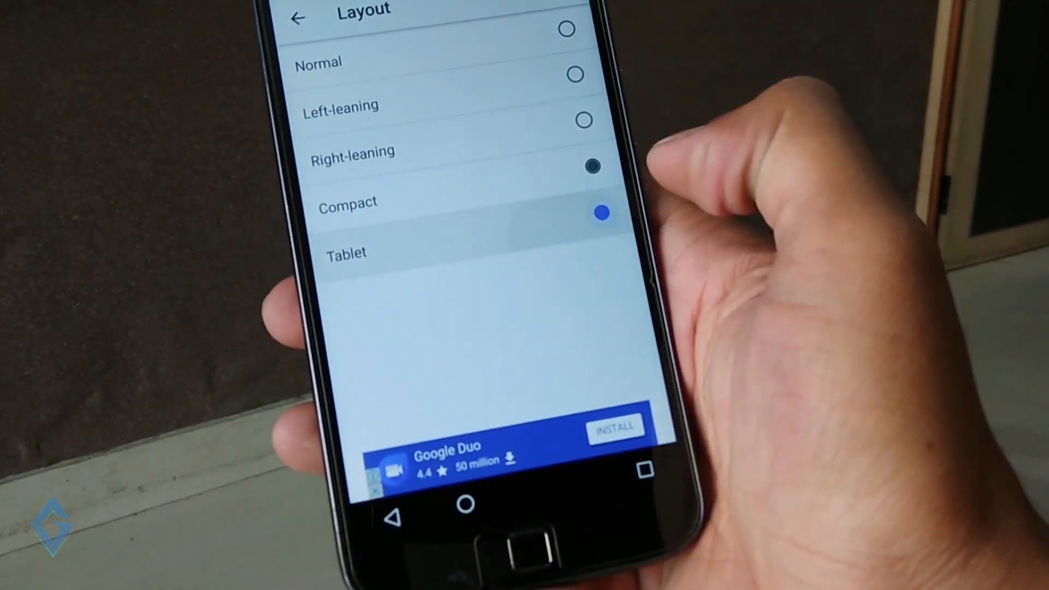